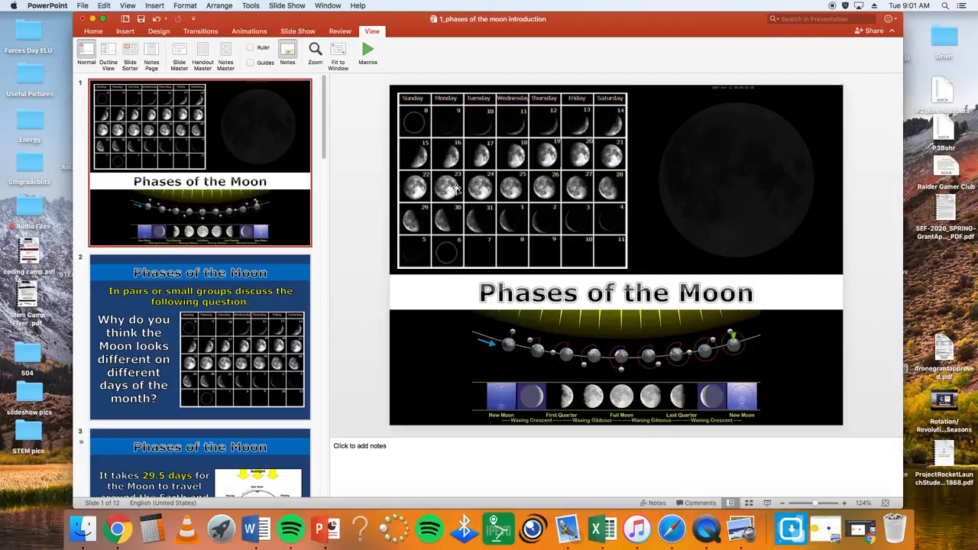
pyautogui.moveTo(390, 256)
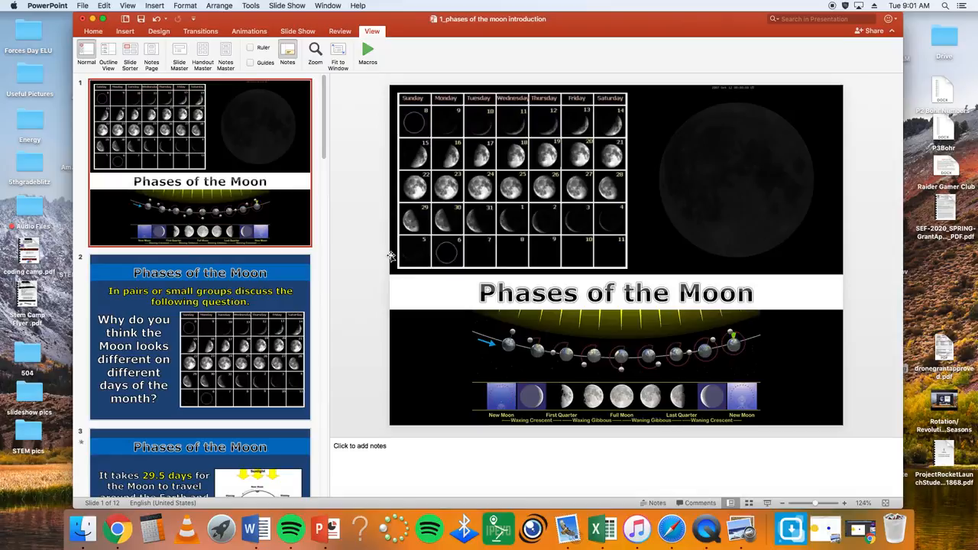
pyautogui.moveTo(534, 158)
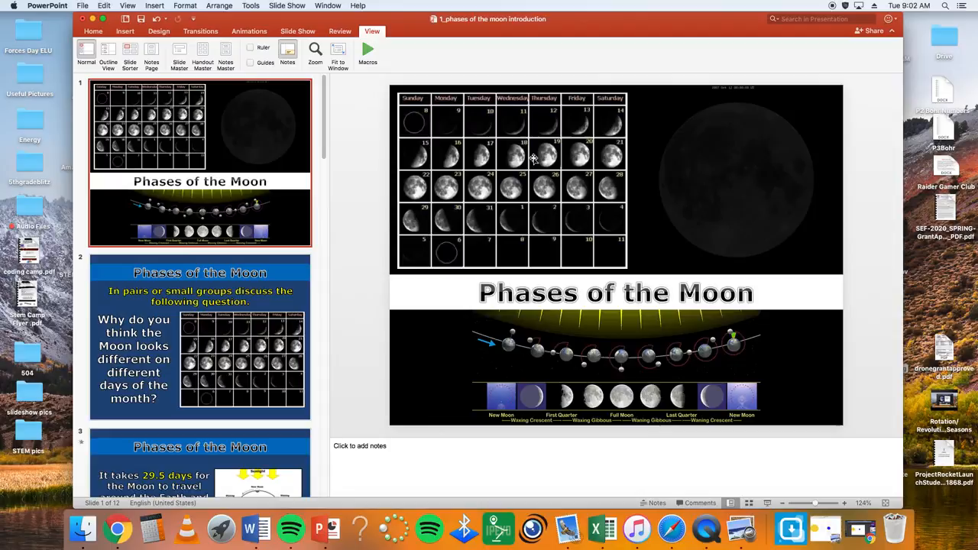
pyautogui.moveTo(477, 128)
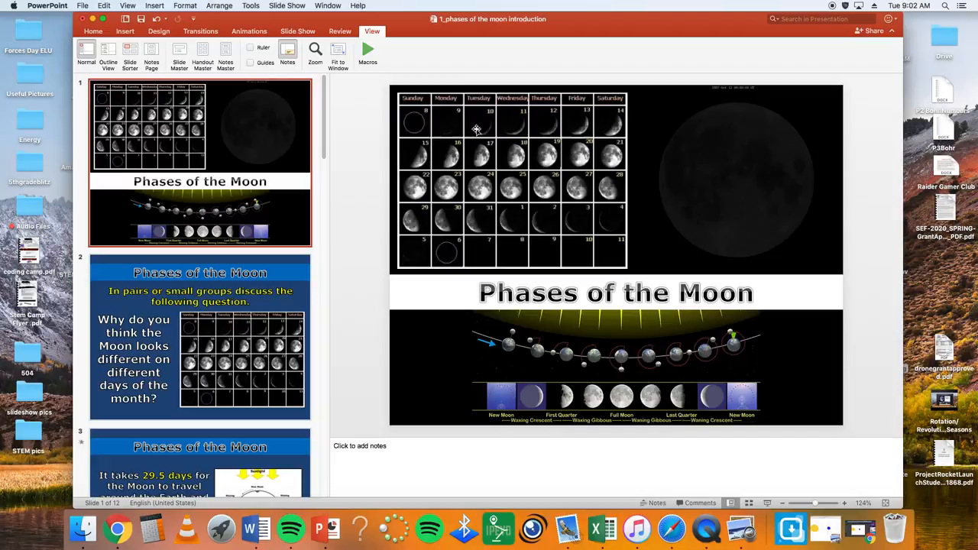
pyautogui.moveTo(431, 124)
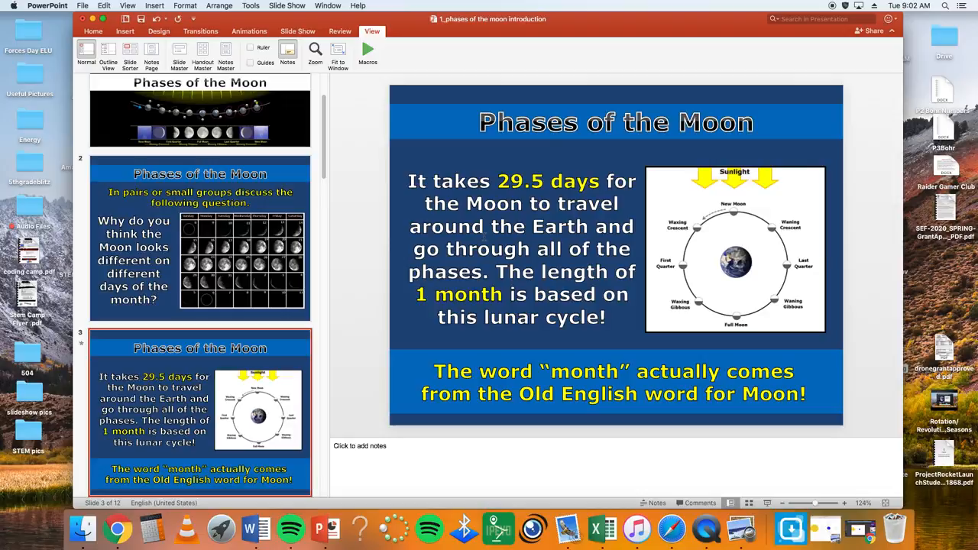
pyautogui.moveTo(573, 263)
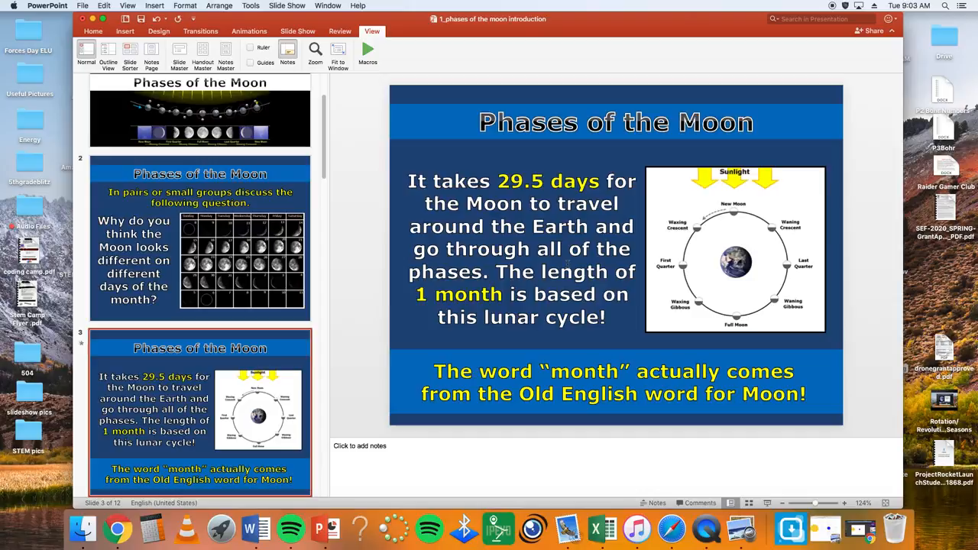
# Show slide 3 explaining the Moon's 29.5-day phase cycle
pyautogui.click(198, 412)
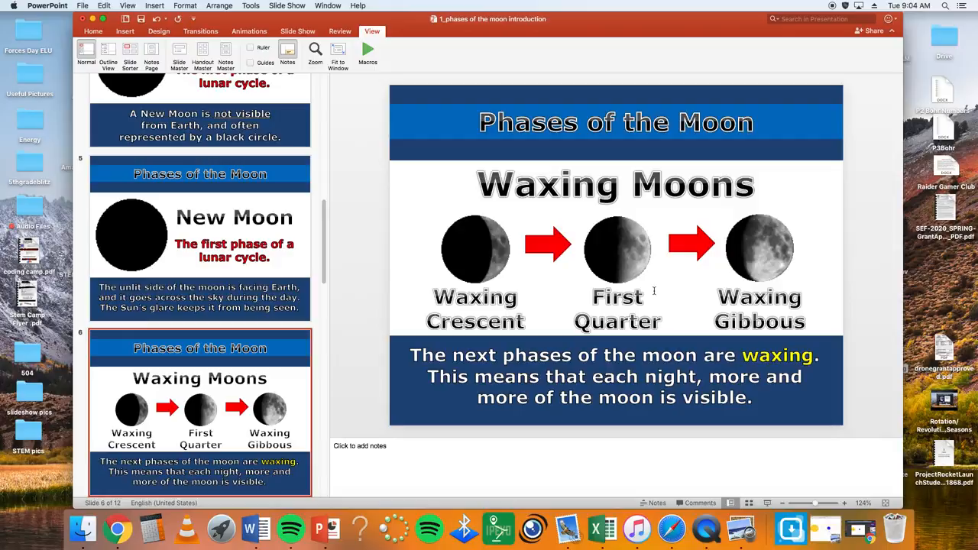
pyautogui.moveTo(505, 260)
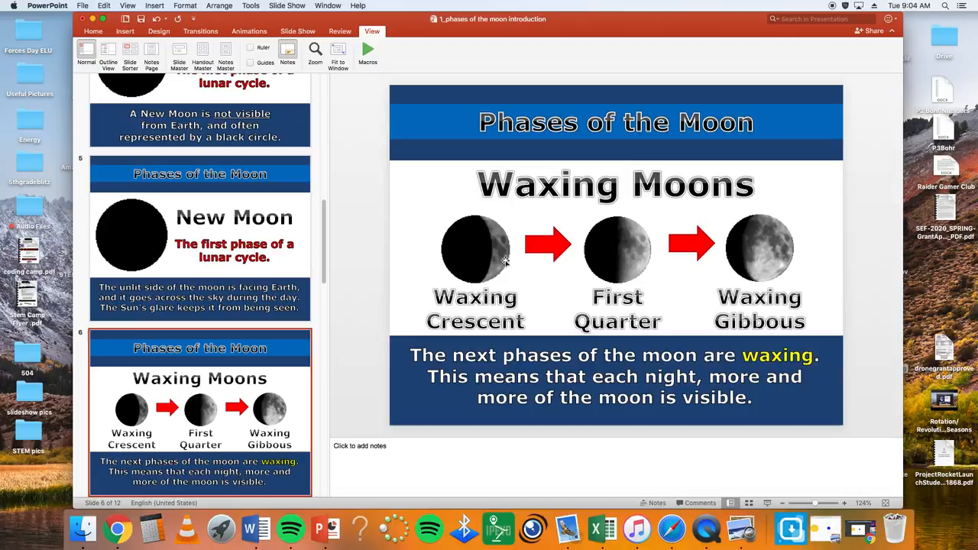
pyautogui.moveTo(512, 241)
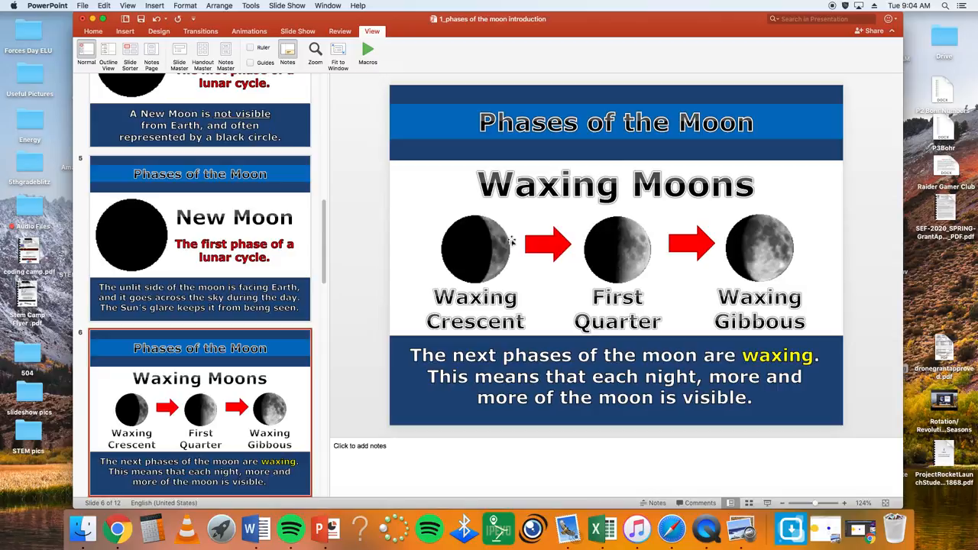
pyautogui.moveTo(512, 252)
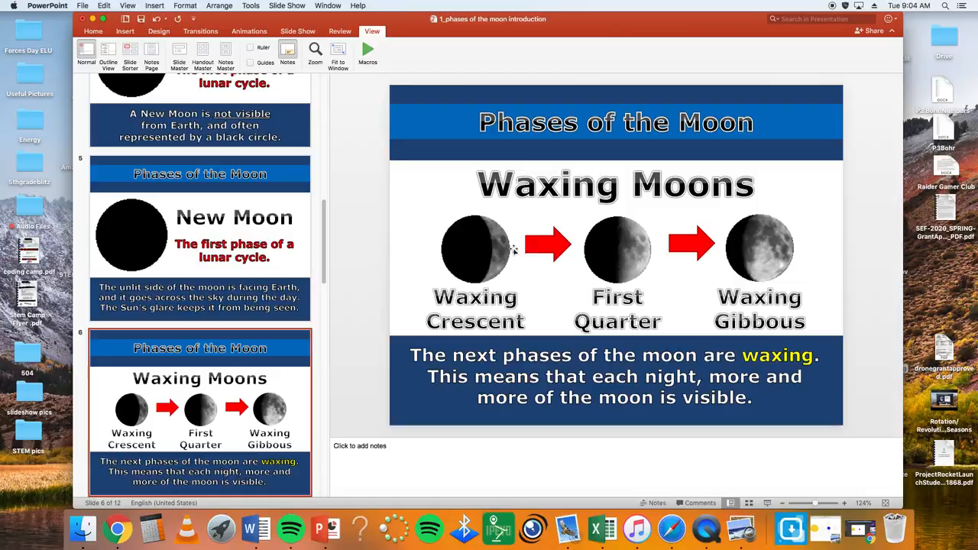
pyautogui.moveTo(520, 232)
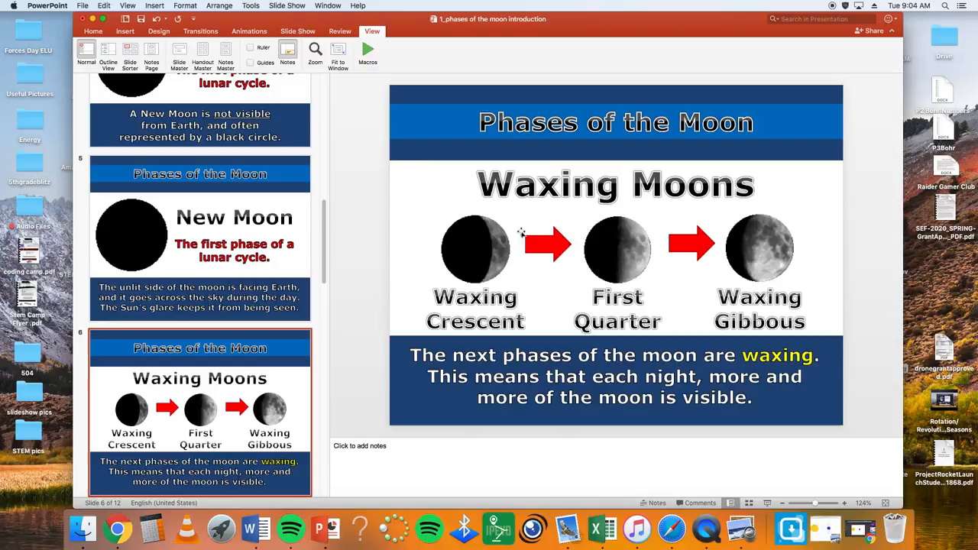
pyautogui.moveTo(645, 246)
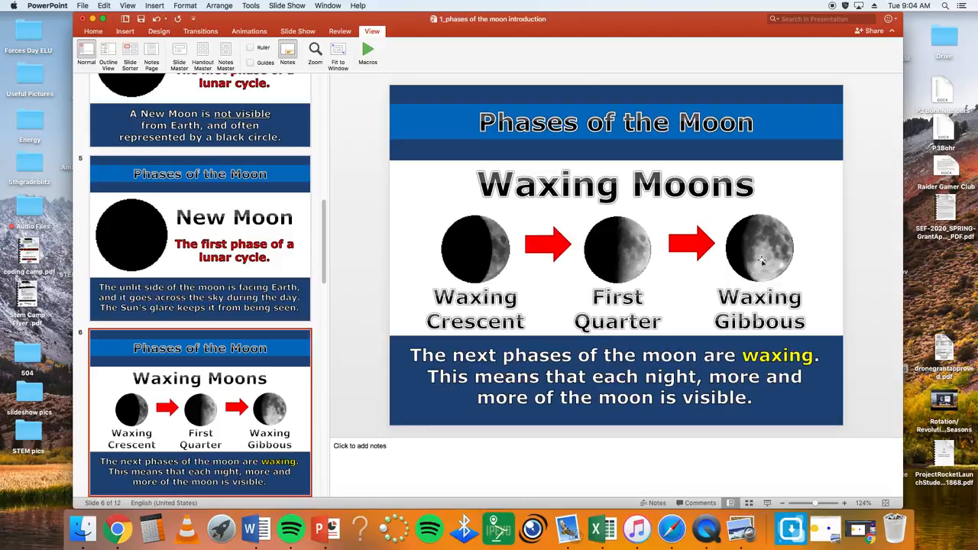
pyautogui.moveTo(761, 220)
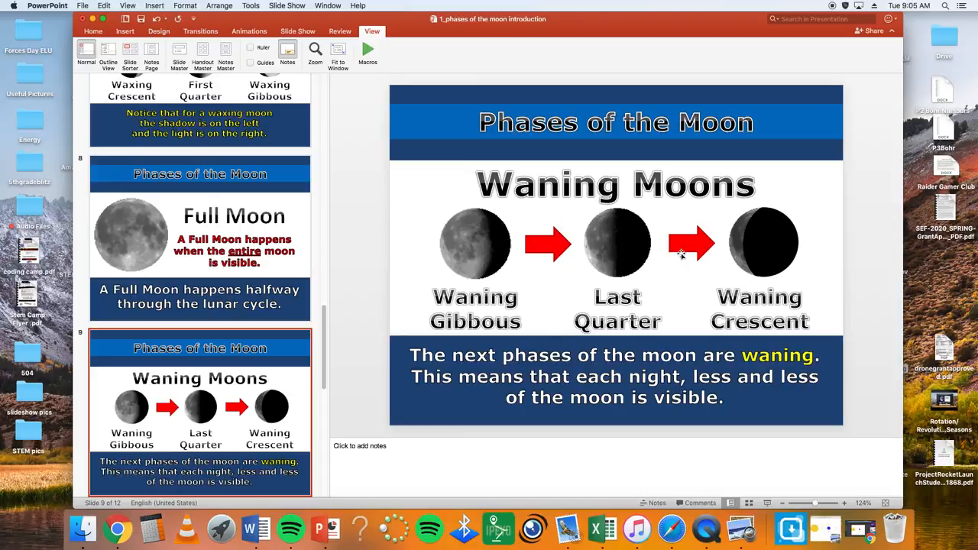
pyautogui.moveTo(461, 252)
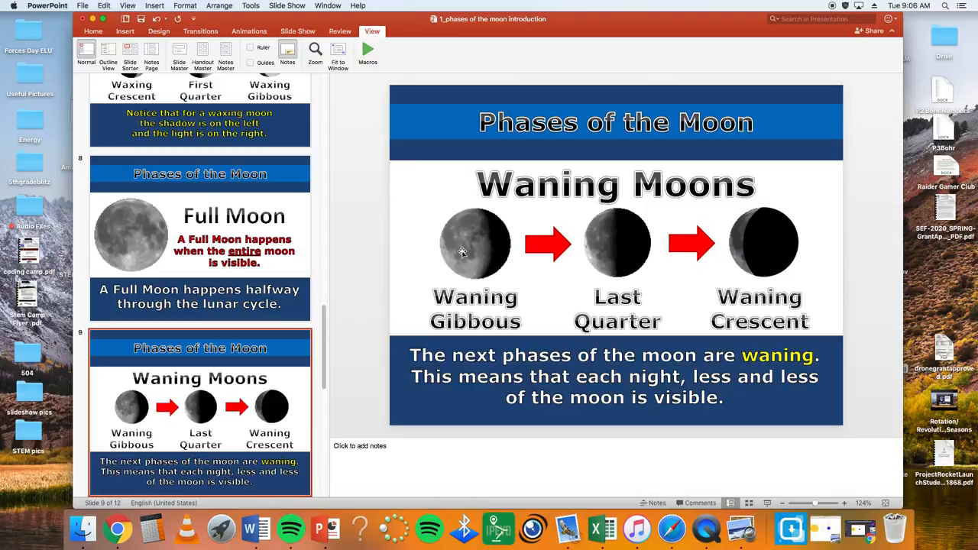
pyautogui.moveTo(434, 235)
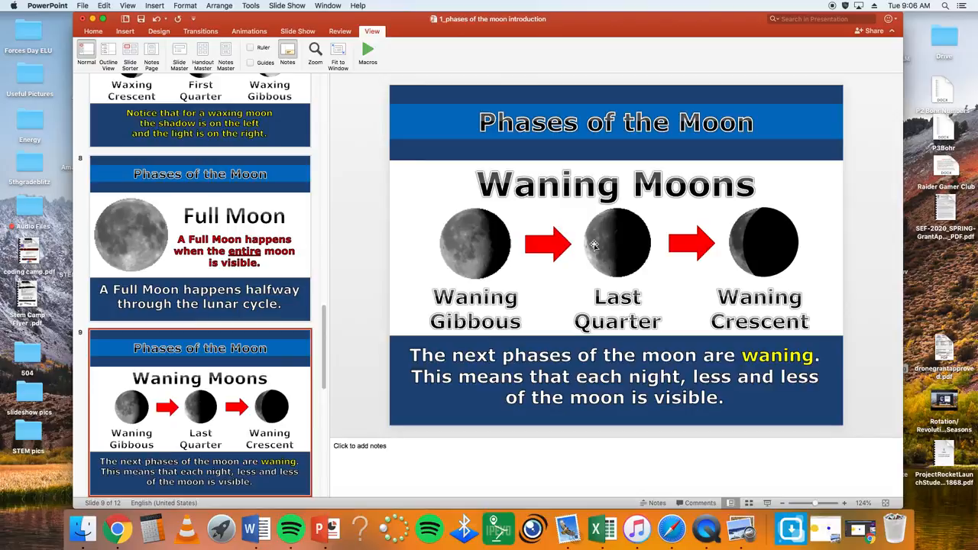
pyautogui.moveTo(633, 244)
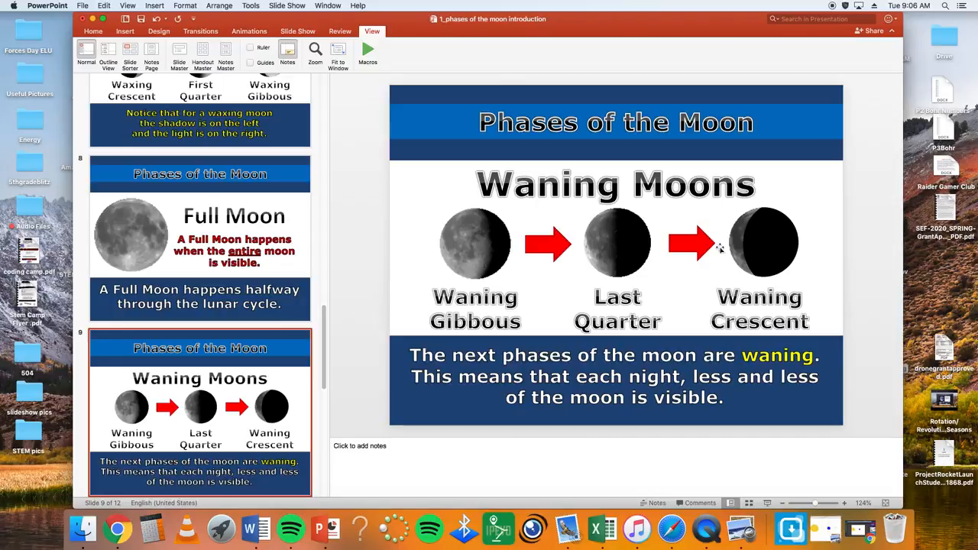
pyautogui.moveTo(612, 250)
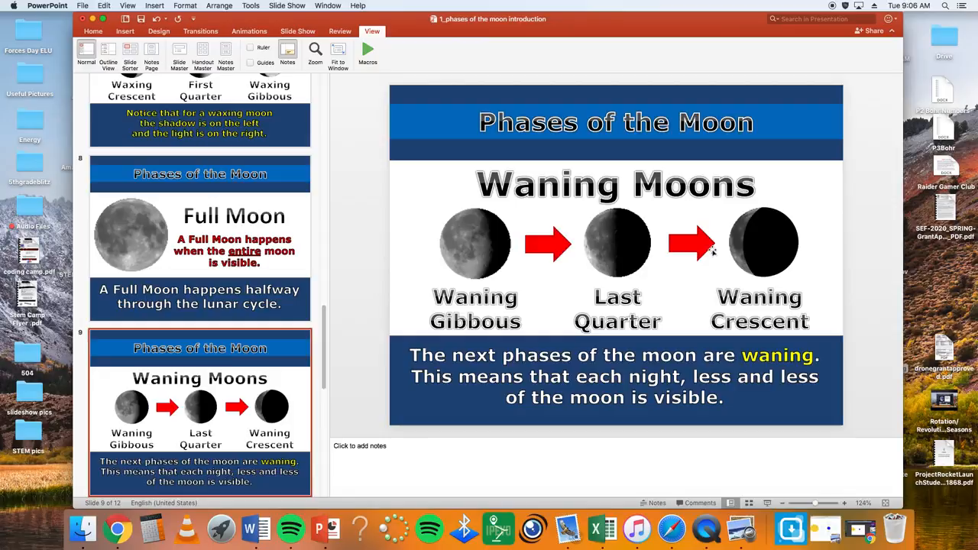
pyautogui.moveTo(768, 273)
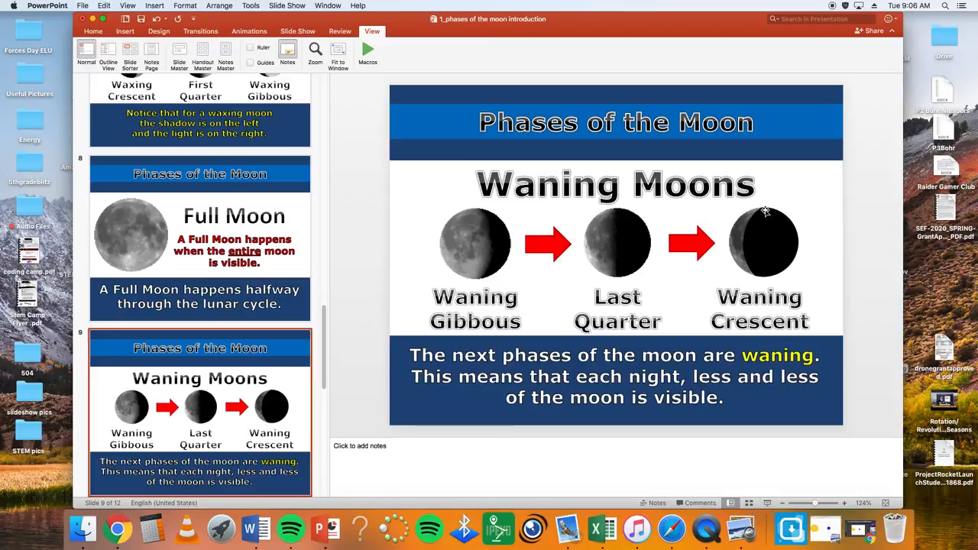
pyautogui.moveTo(670, 263)
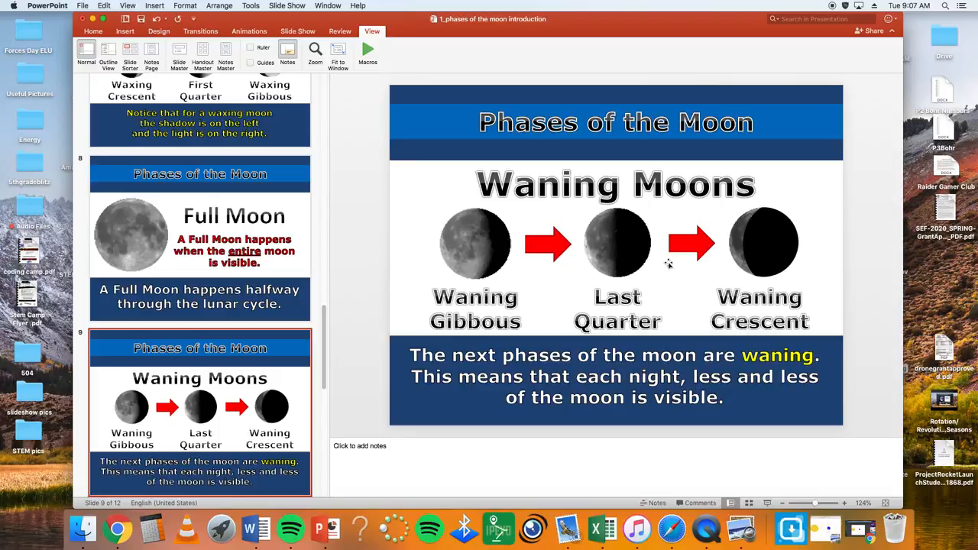
pyautogui.moveTo(599, 266)
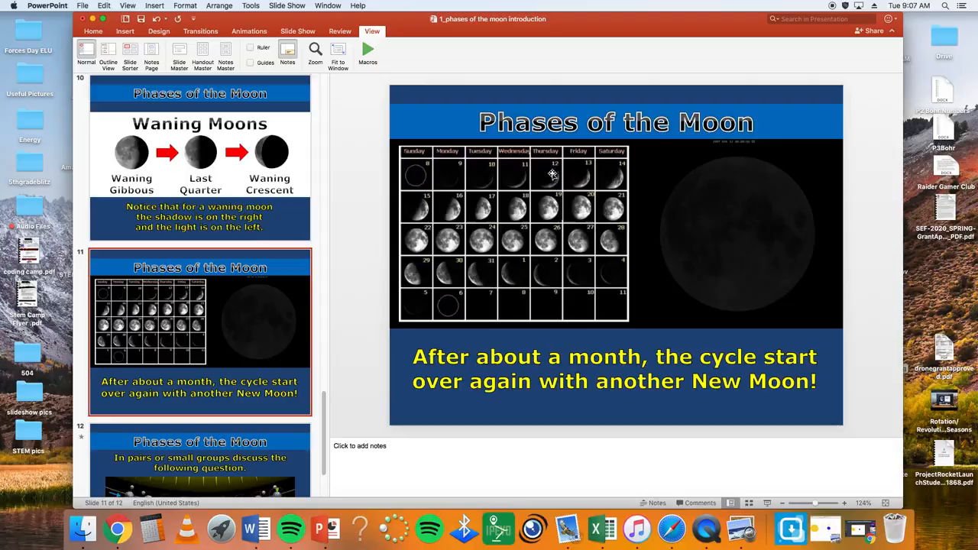
pyautogui.moveTo(434, 224)
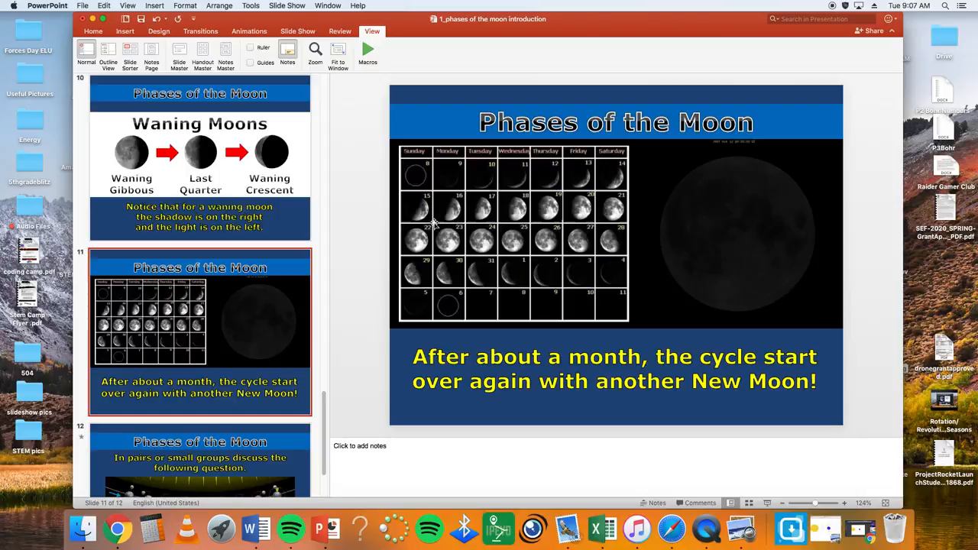
pyautogui.moveTo(495, 247)
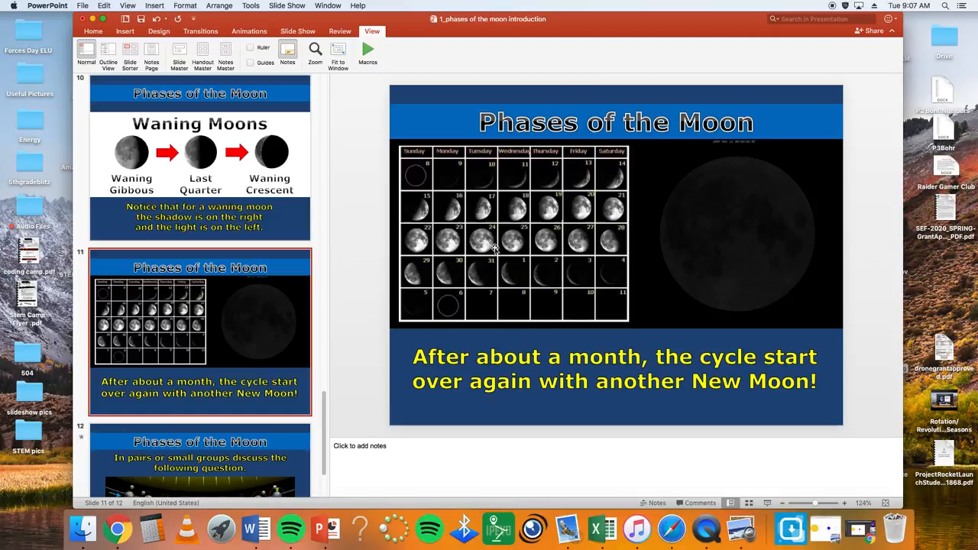
pyautogui.moveTo(485, 309)
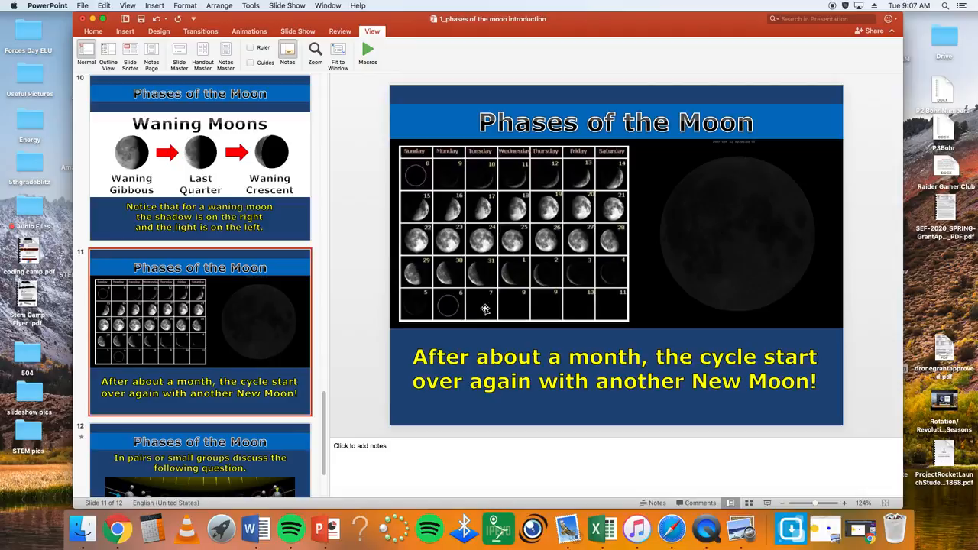
pyautogui.moveTo(465, 292)
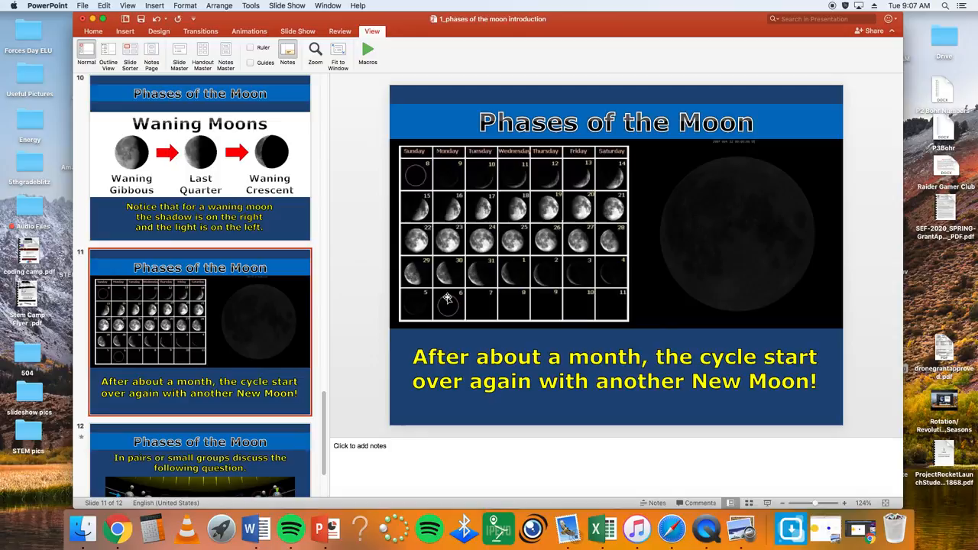
# Show slide 11 with the monthly moon calendar restarting at New Moon
pyautogui.click(94, 18)
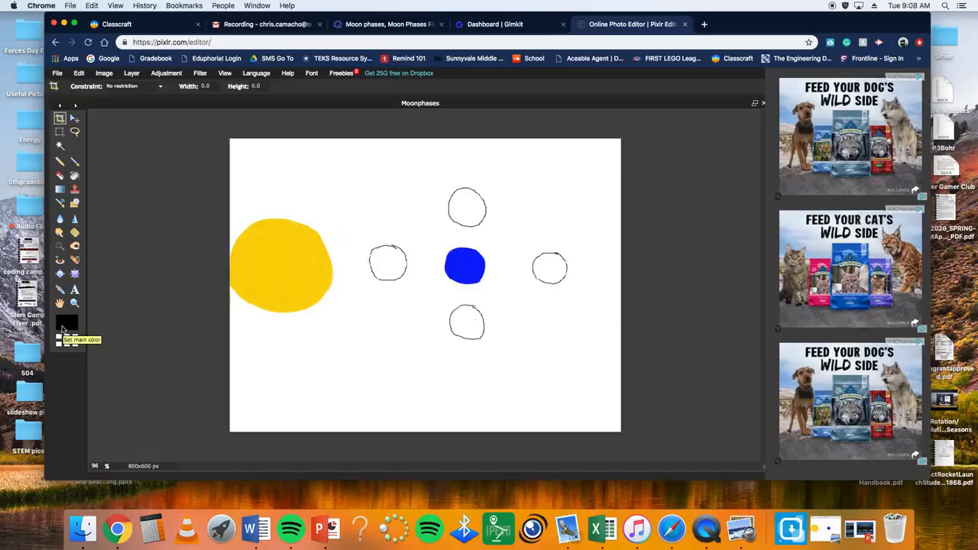
# Set the drawing colour to black in the Color selector
pyautogui.click(67, 321)
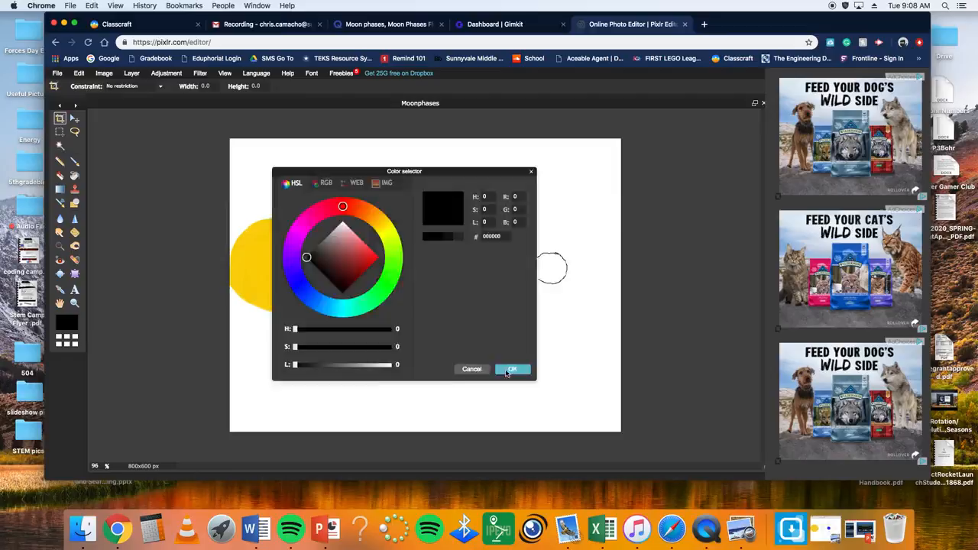
pyautogui.click(510, 368)
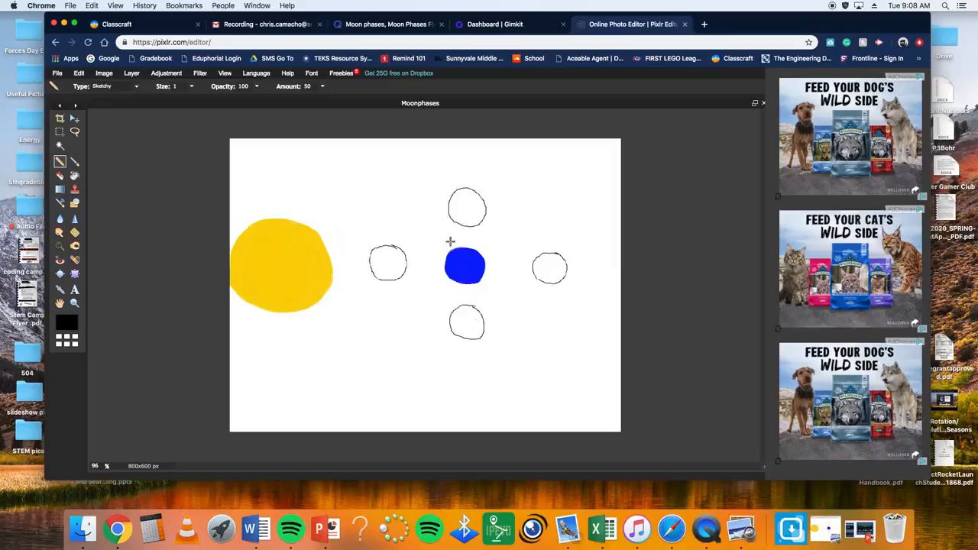
# Shade the left moon fully black and half-darken the top and bottom moons
pyautogui.moveTo(382, 267); pyautogui.dragTo(394, 263)
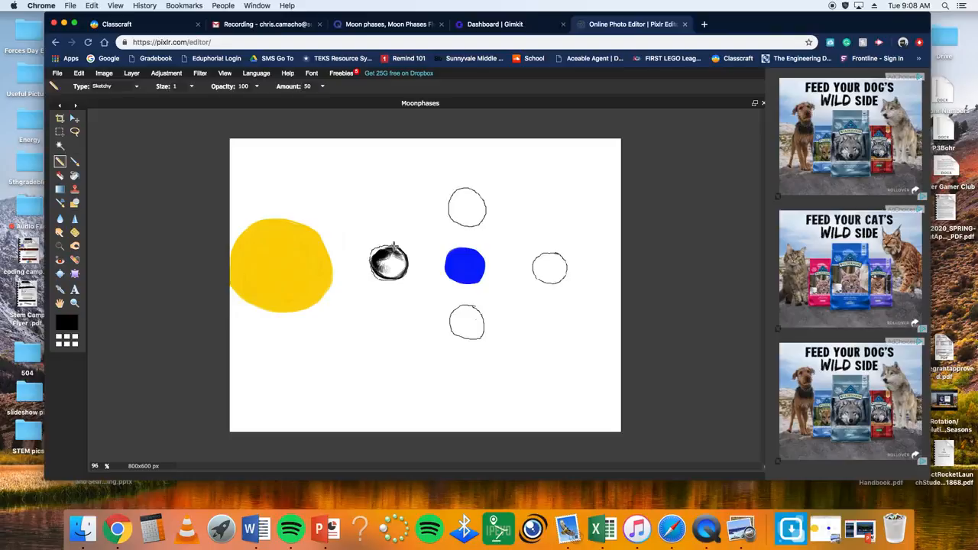
pyautogui.click(388, 263)
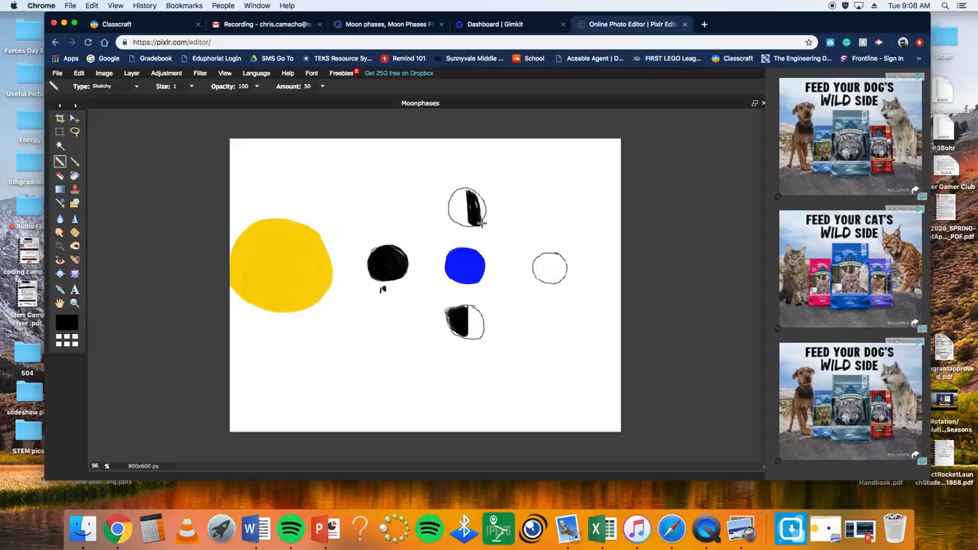
pyautogui.click(114, 85)
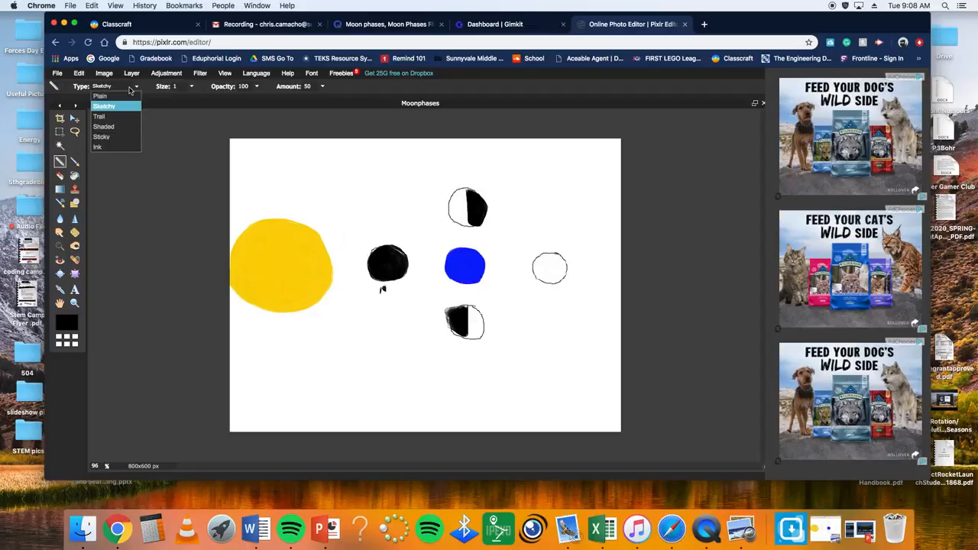
# With a plain stroke, add four circles to ring Earth with eight moons, then label them N, F, 1st
pyautogui.click(100, 95)
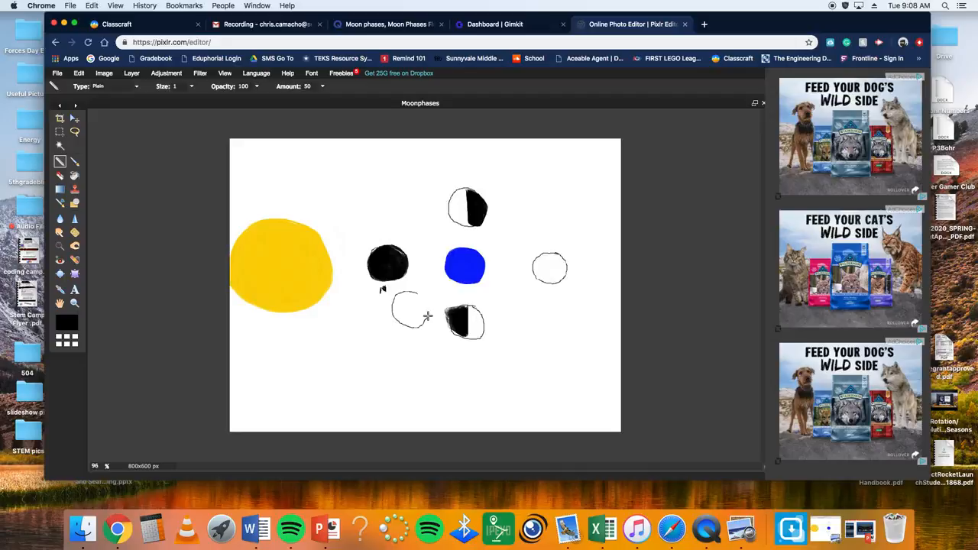
pyautogui.moveTo(504, 293); pyautogui.dragTo(538, 321)
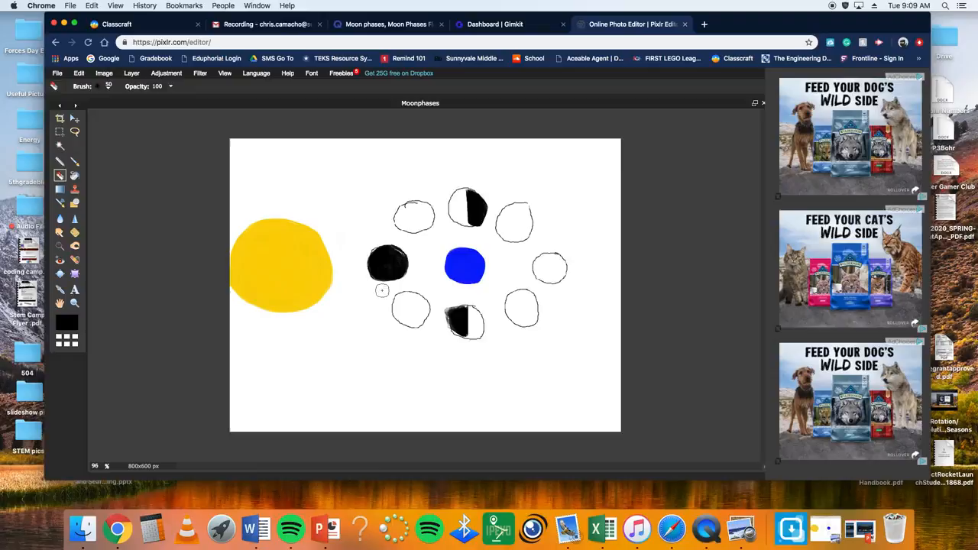
pyautogui.click(59, 162)
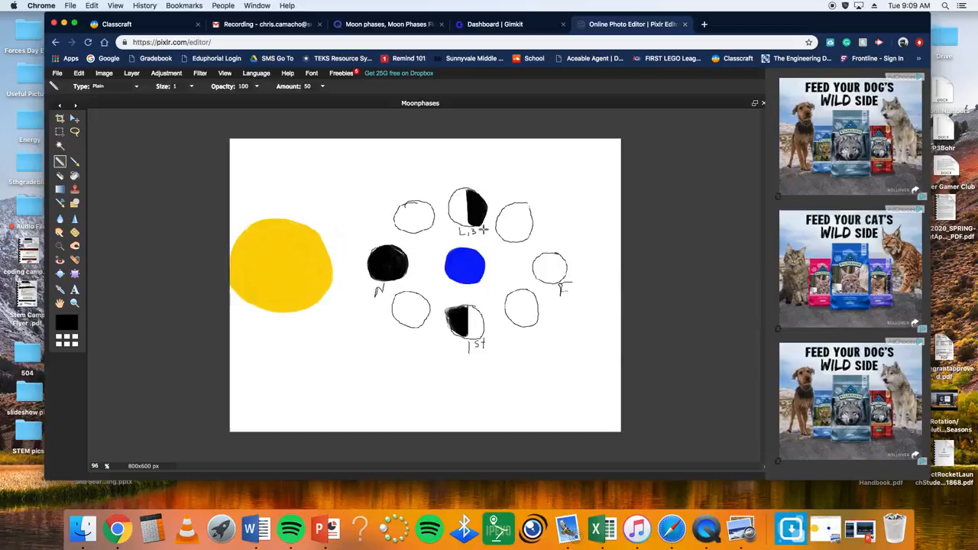
# Return the pencil Type from Plain to Sketchy for shading
pyautogui.click(104, 86)
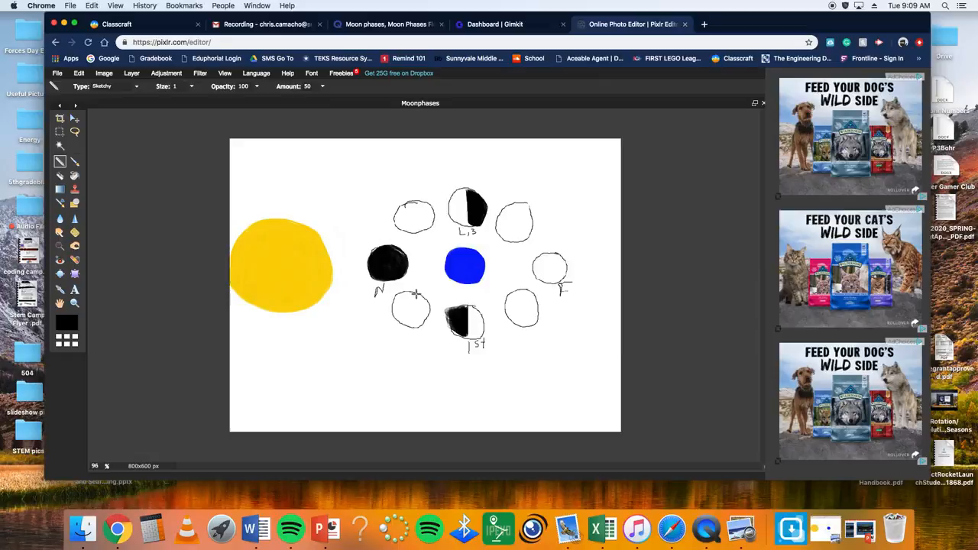
# Shade the four diagonal moons into crescent and gibbous shapes
pyautogui.moveTo(401, 314); pyautogui.dragTo(416, 316)
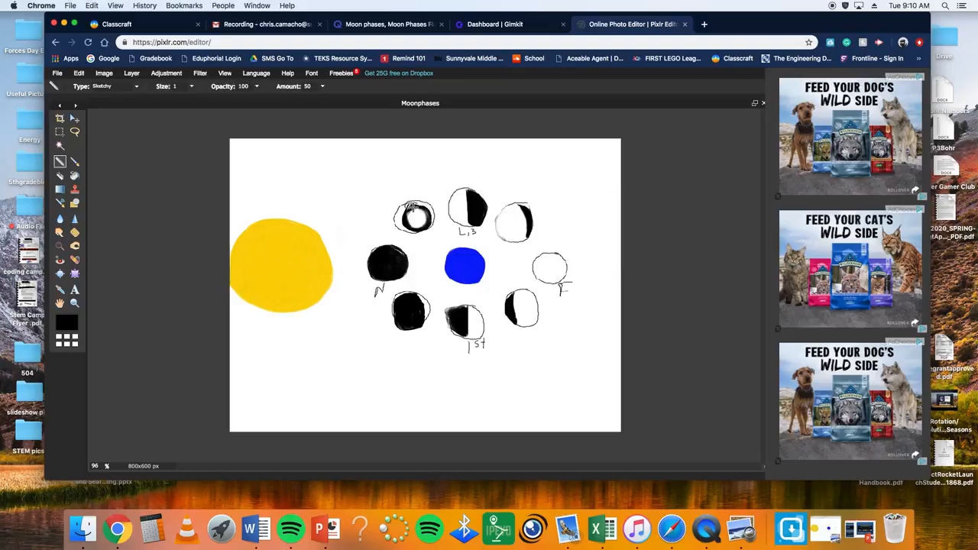
pyautogui.click(114, 85)
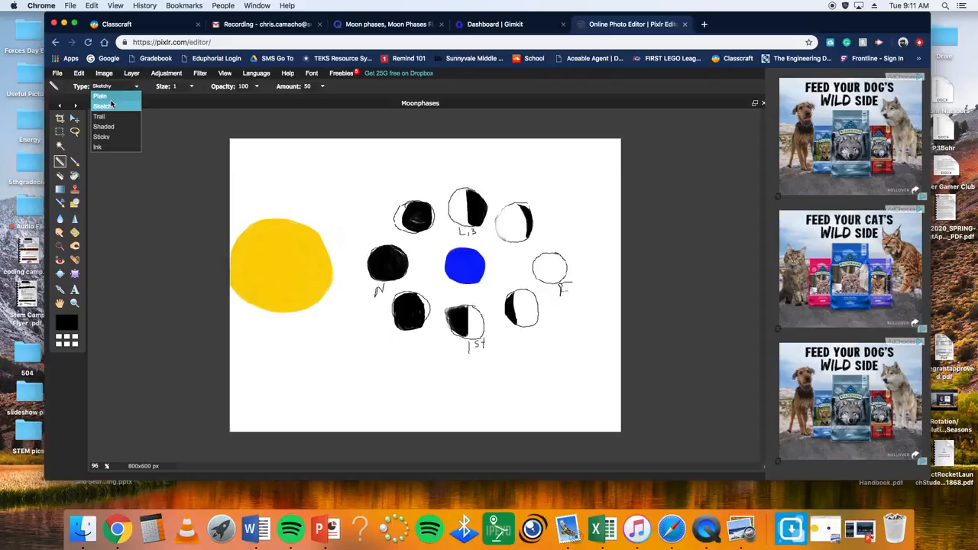